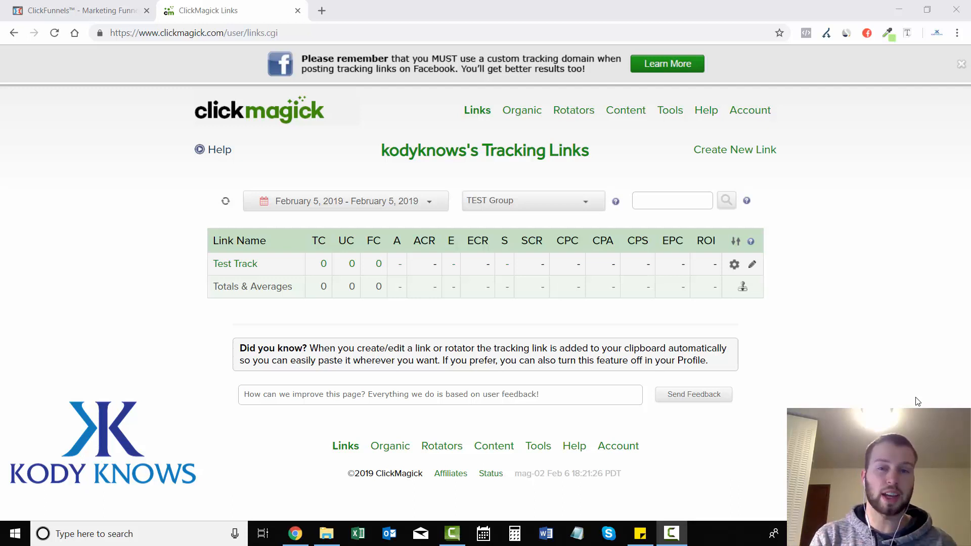
mouse_move(208, 252)
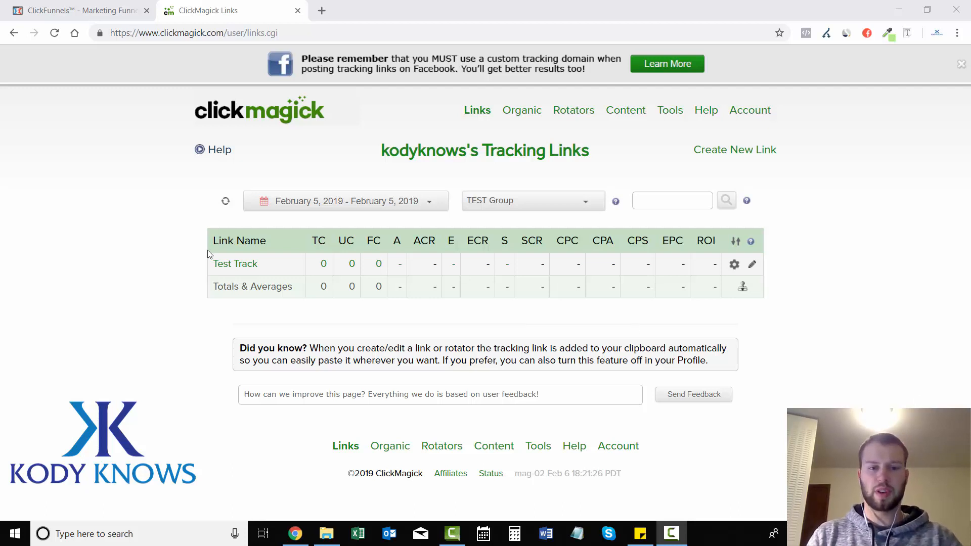
Delete the Test Track link from the TEST Group and switch to the ClickFunnels funnel step
left_click(734, 264)
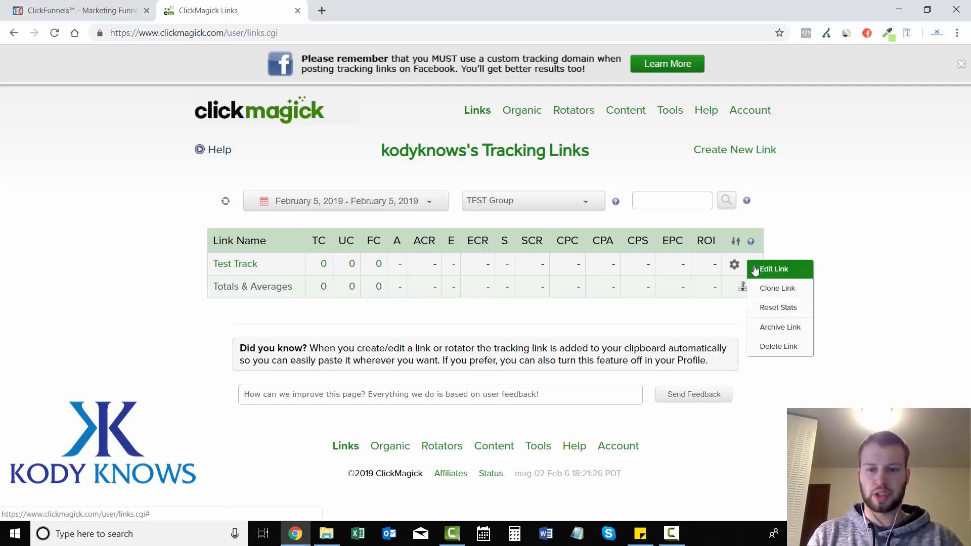
left_click(778, 346)
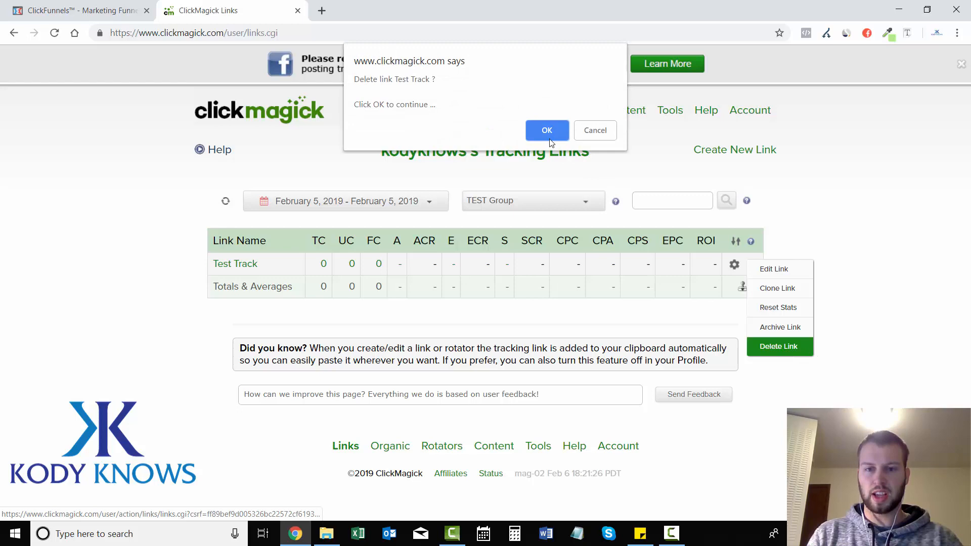
left_click(546, 131)
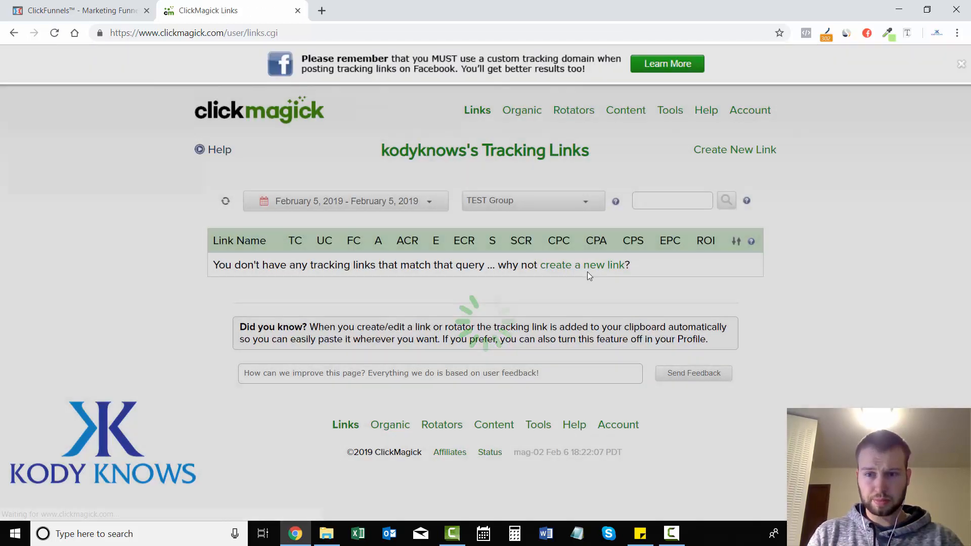
left_click(81, 10)
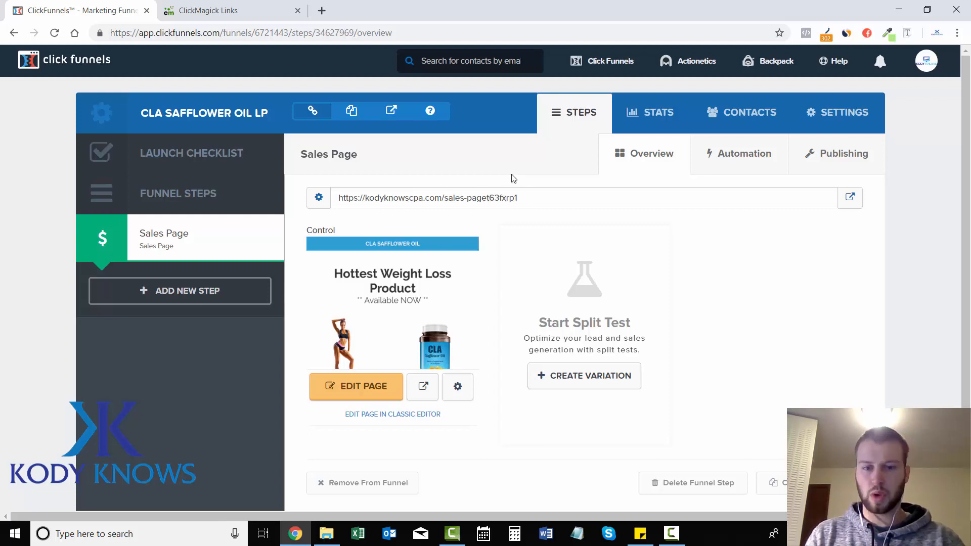
mouse_move(467, 211)
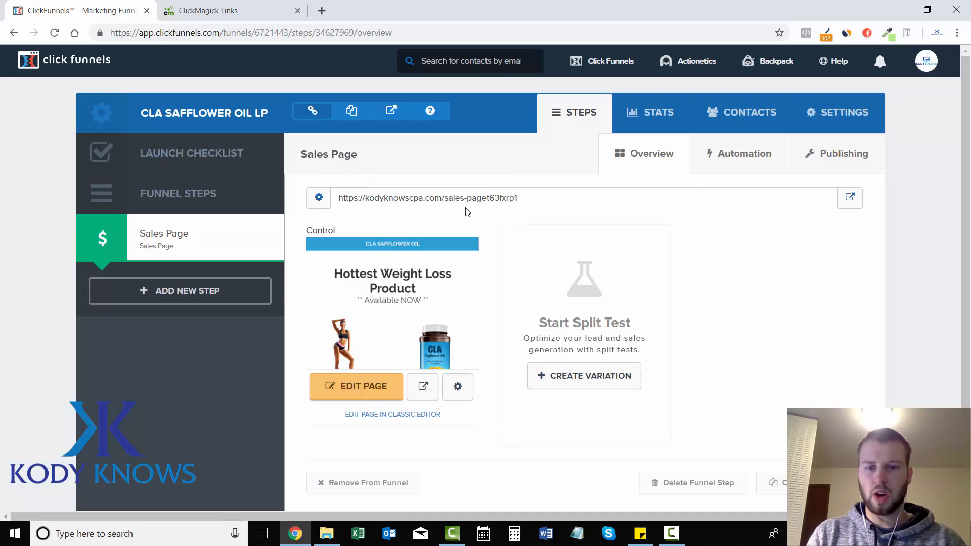
Set the Sales Page step path to cla-safflower-oil in the Publishing settings
left_click(318, 197)
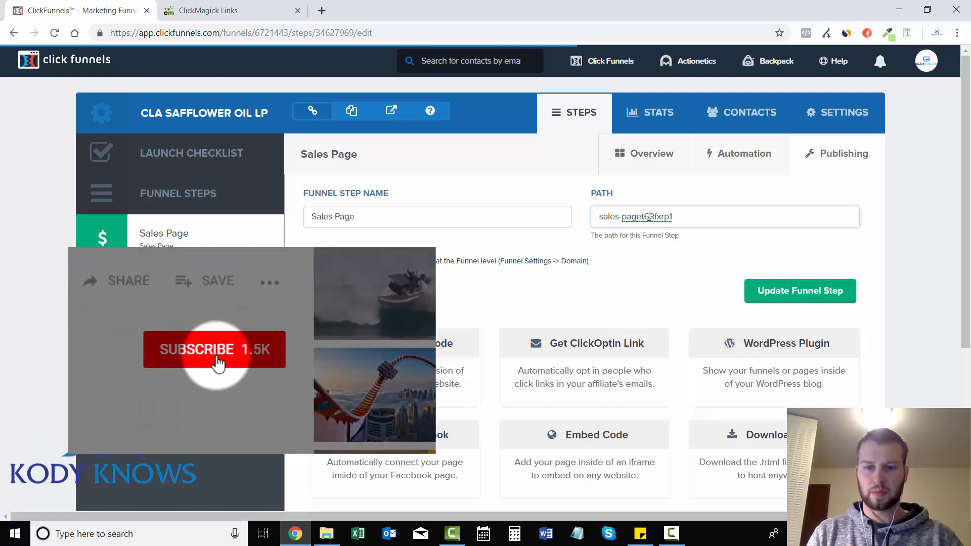
type("cla-safflower")
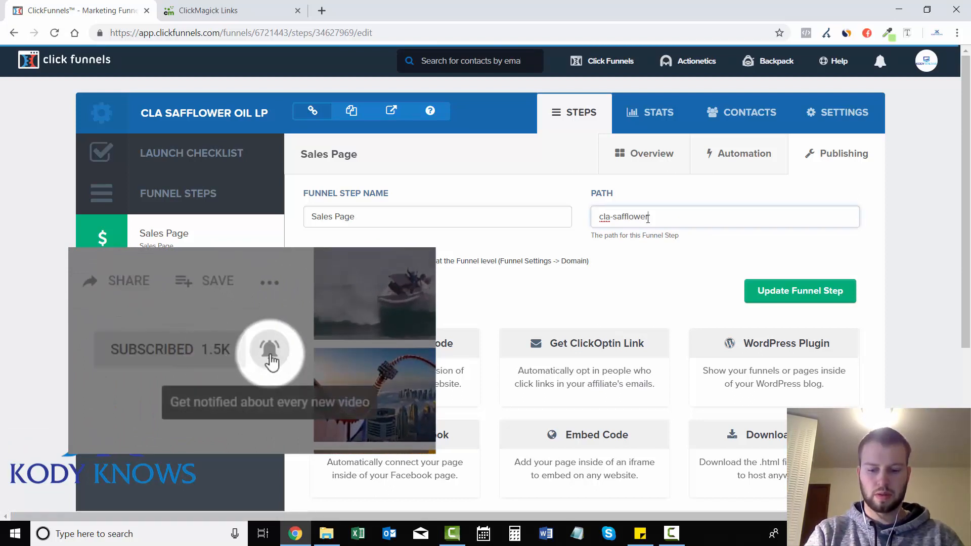
type("oil")
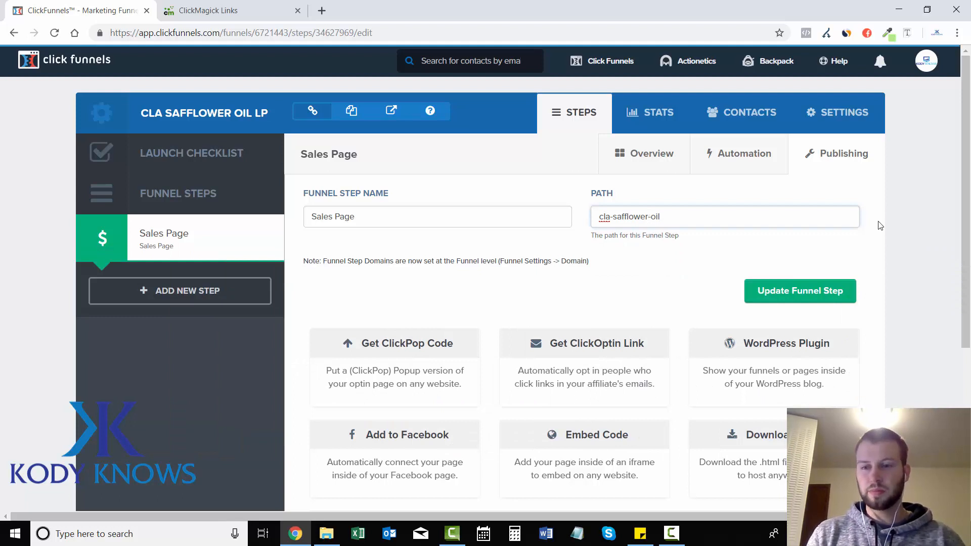
left_click(610, 219)
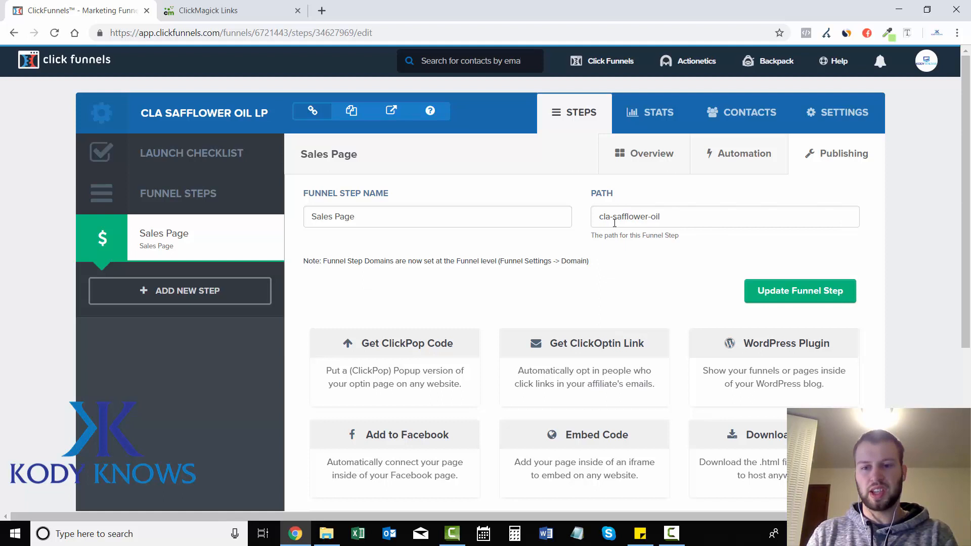
left_click(799, 292)
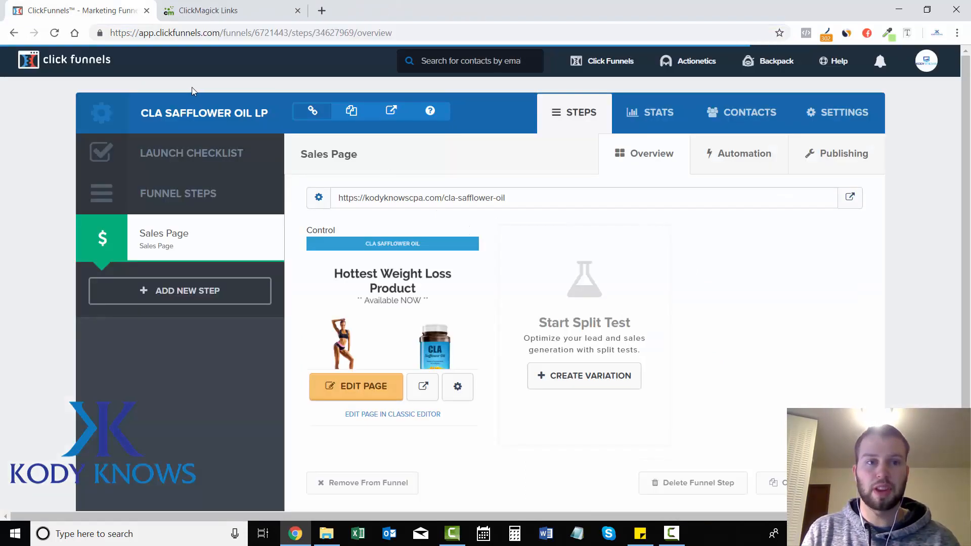
mouse_move(917, 281)
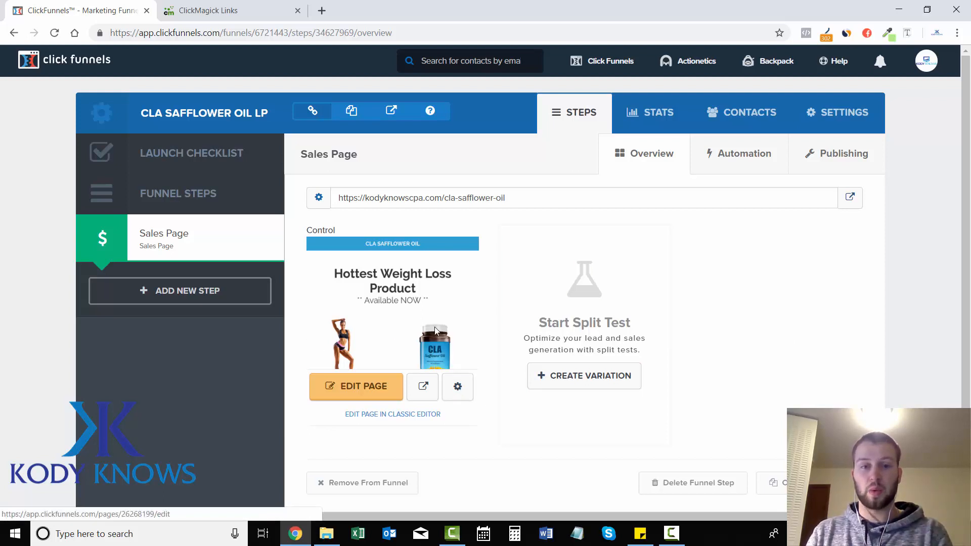
mouse_move(442, 253)
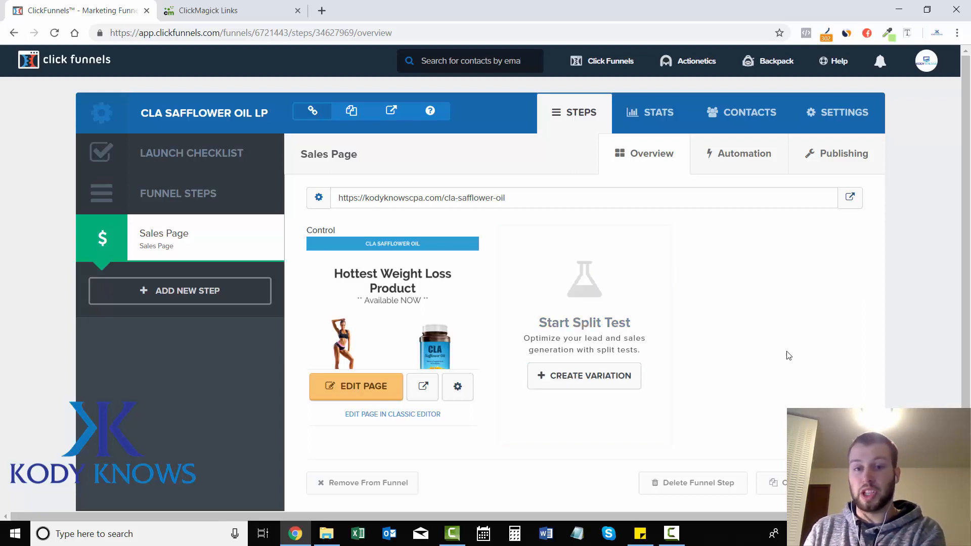
mouse_move(457, 388)
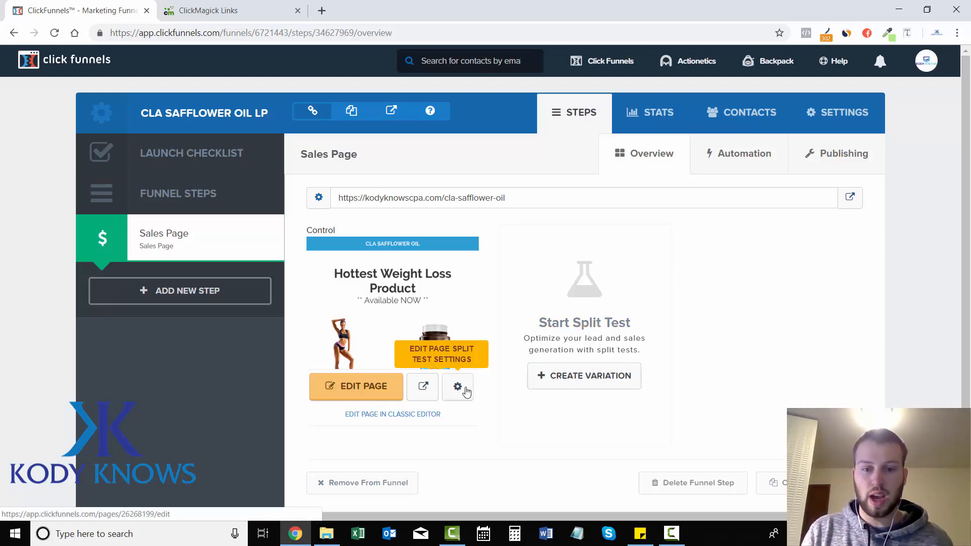
Name the page variation CLA V1 with path cla-safflower-oil-v1 and update the page
left_click(457, 386)
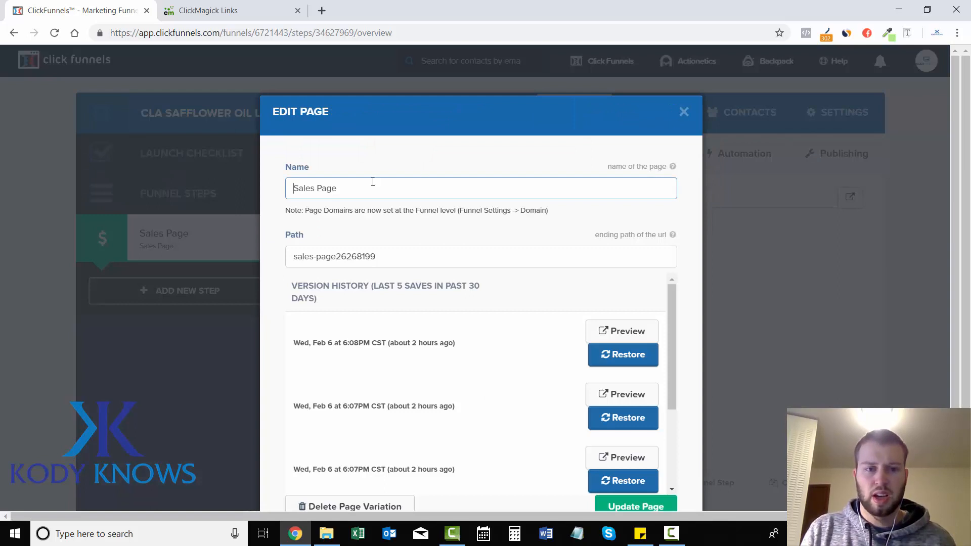
type("CLA V1")
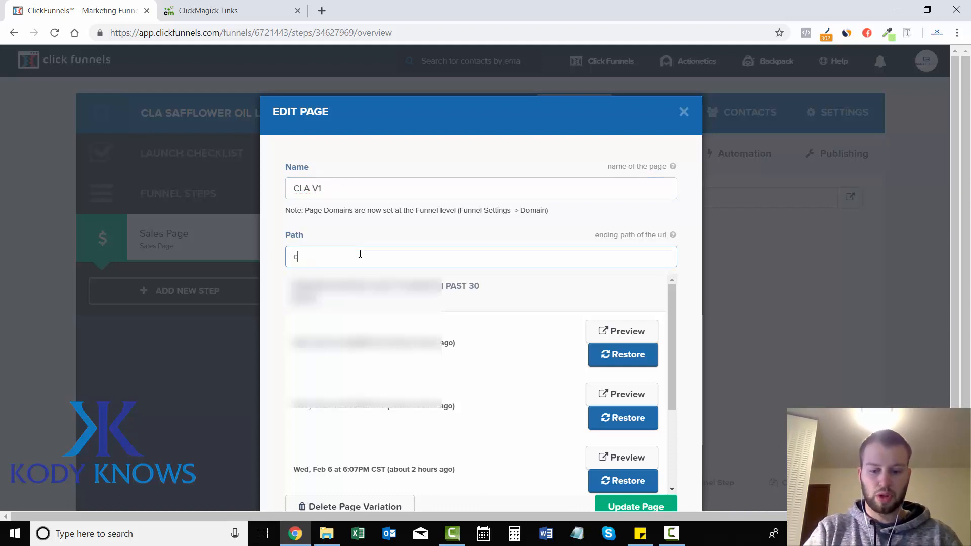
type("la-safflower-oil")
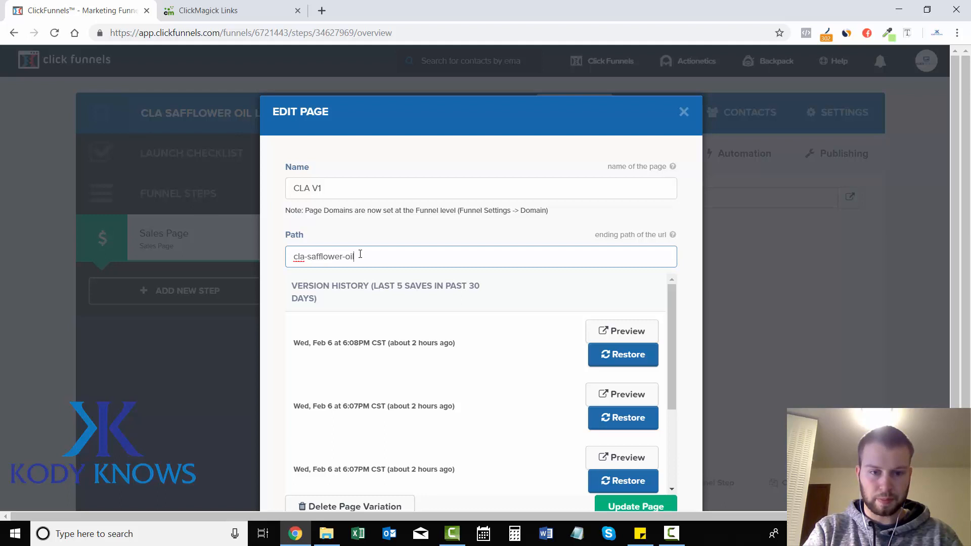
type("-v")
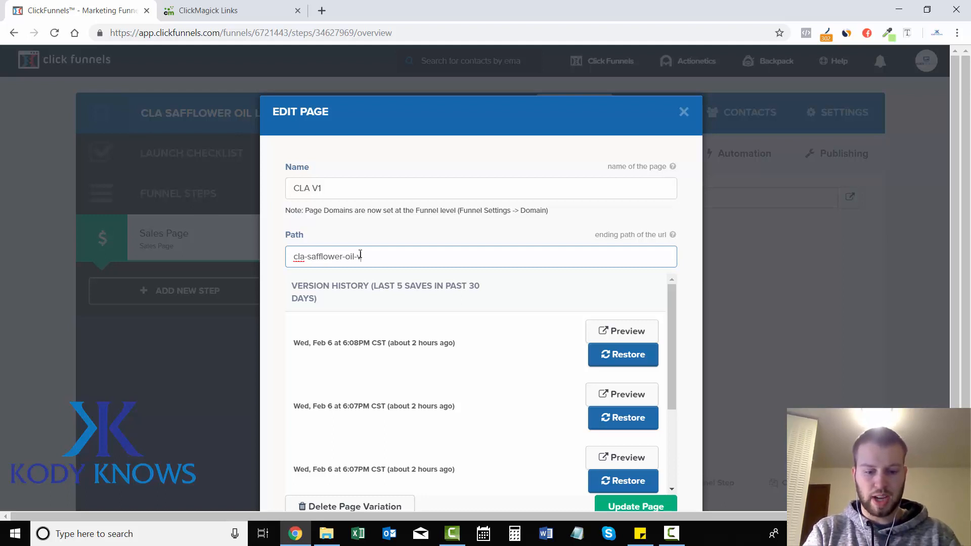
type("1")
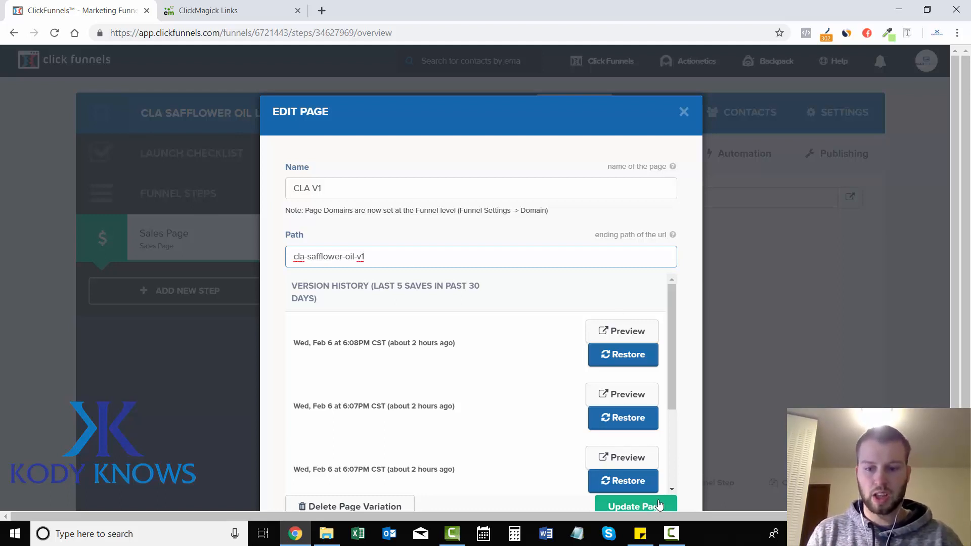
left_click(684, 111)
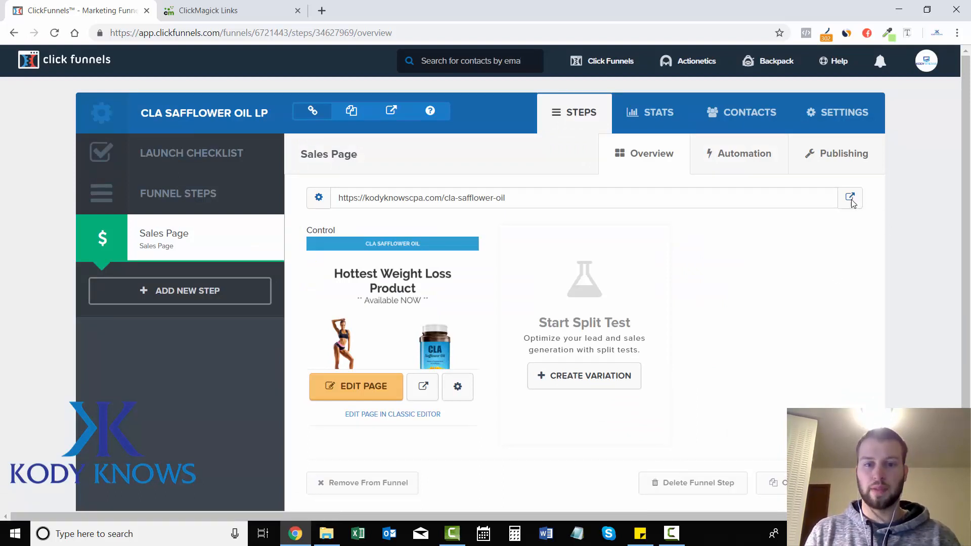
Select the funnel step URL and return to the ClickMagick Links browser tab
left_click(850, 197)
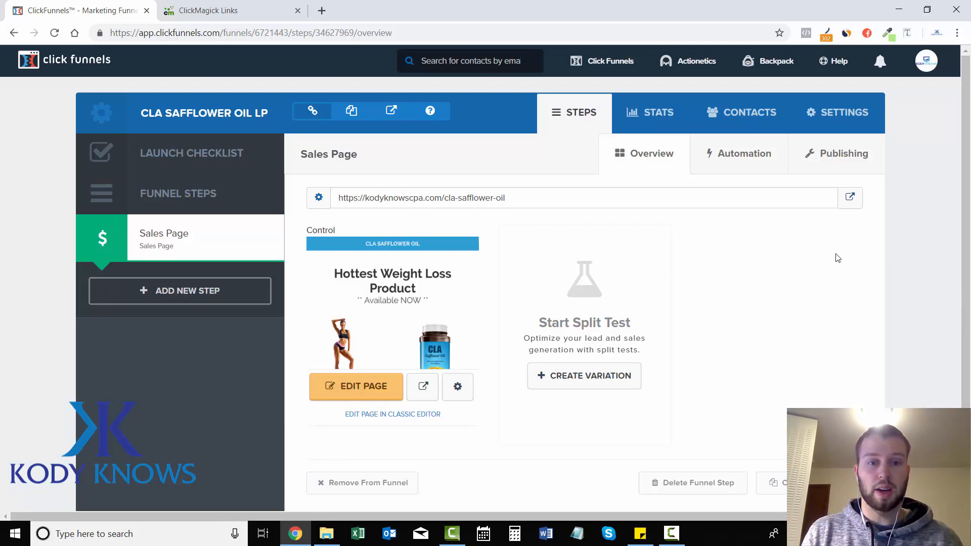
double_click(421, 197)
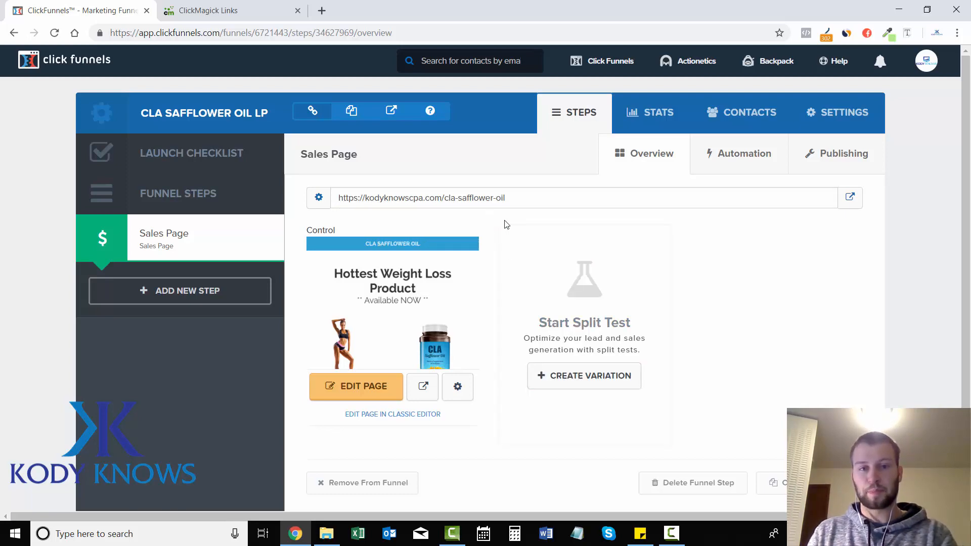
left_click(209, 11)
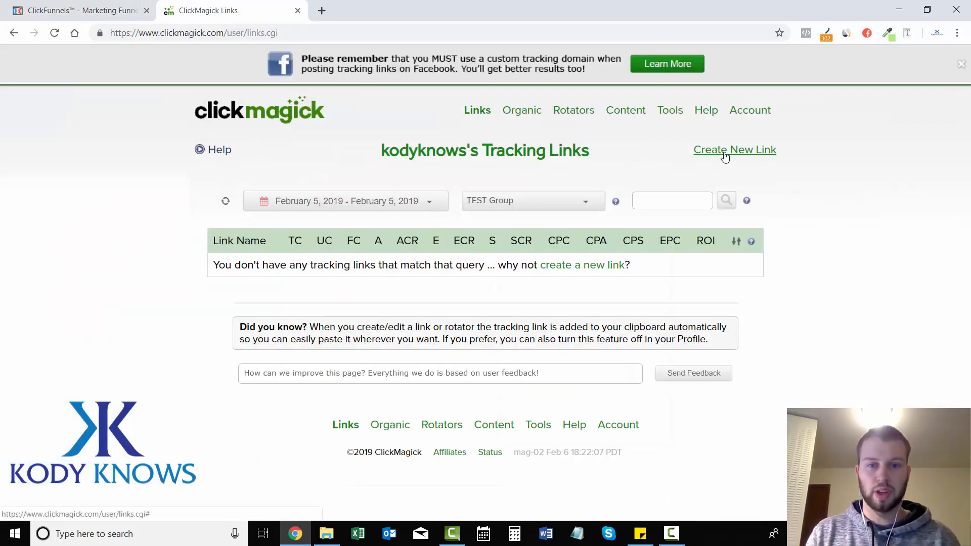
Create the CLA Safflower Oil link at track.kodyknowscpa.com/cla-safflower and expand its details
left_click(734, 150)
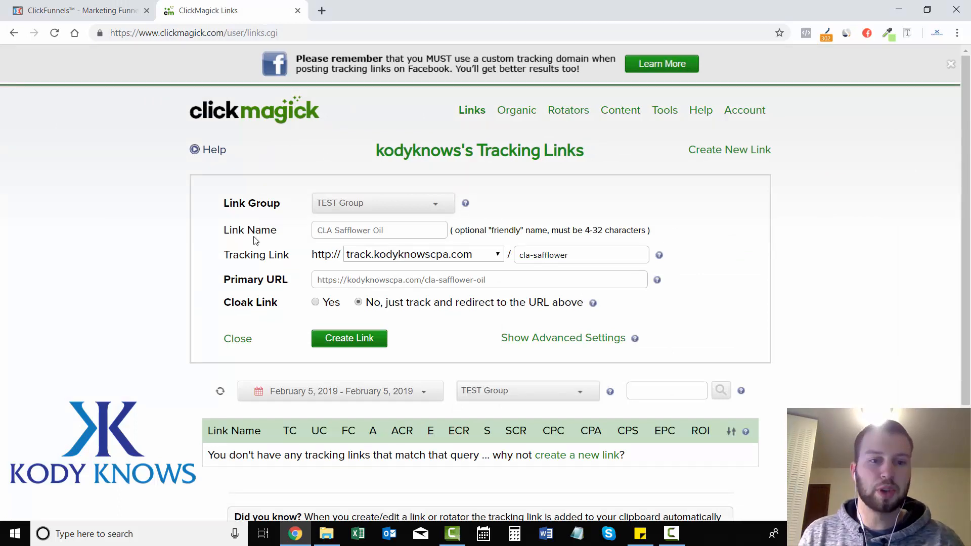
mouse_move(291, 258)
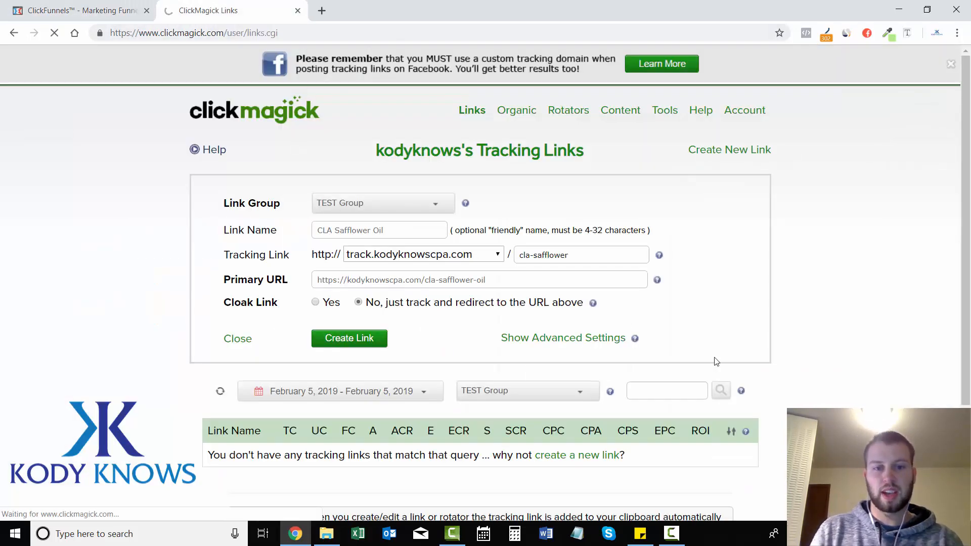
left_click(349, 338)
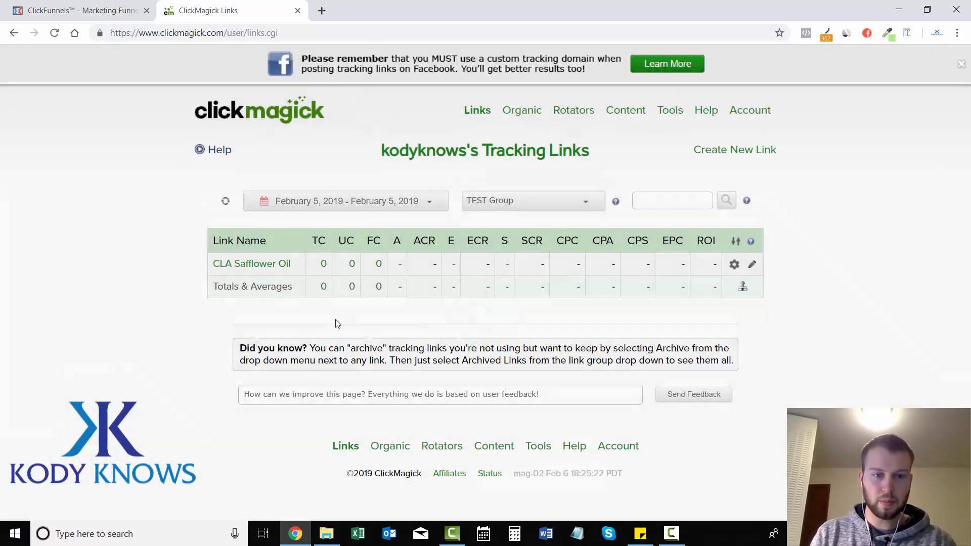
mouse_move(251, 263)
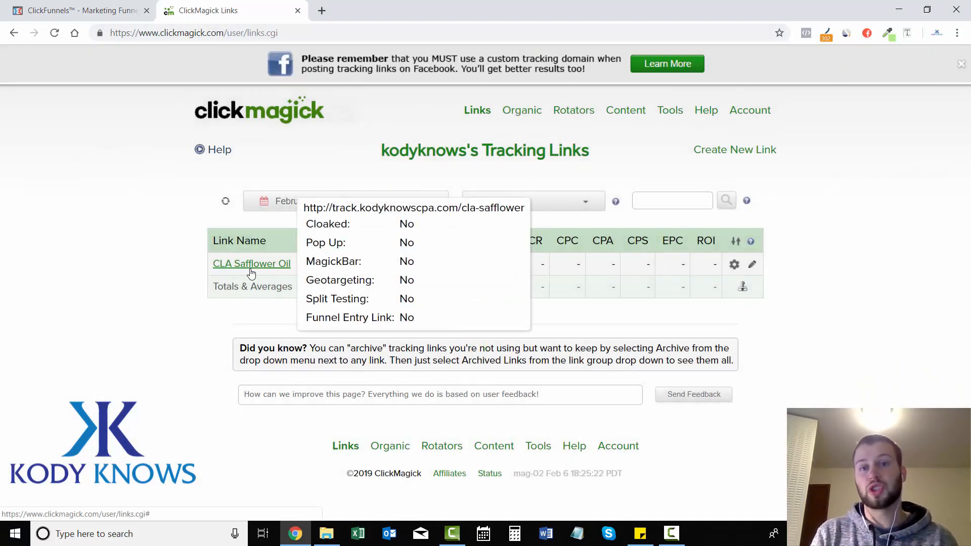
left_click(246, 263)
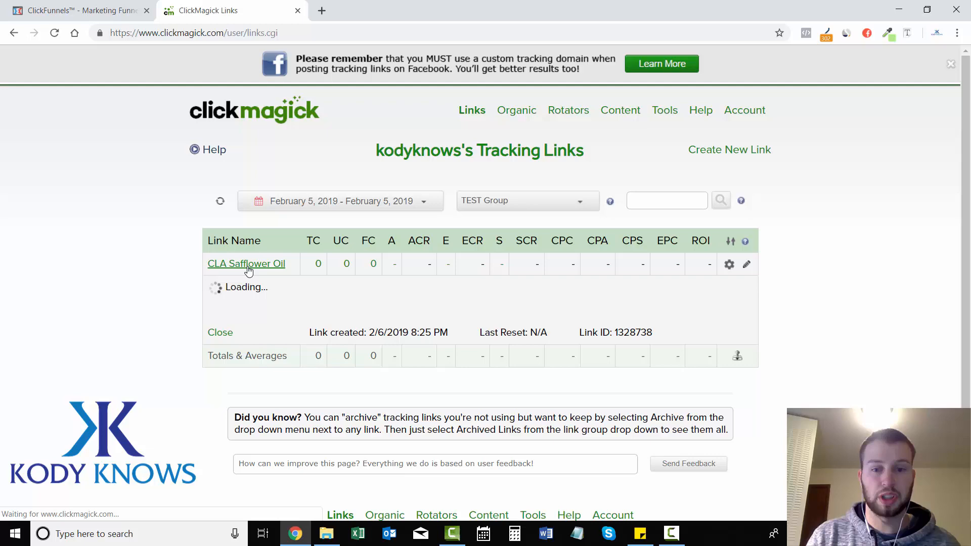
right_click(470, 295)
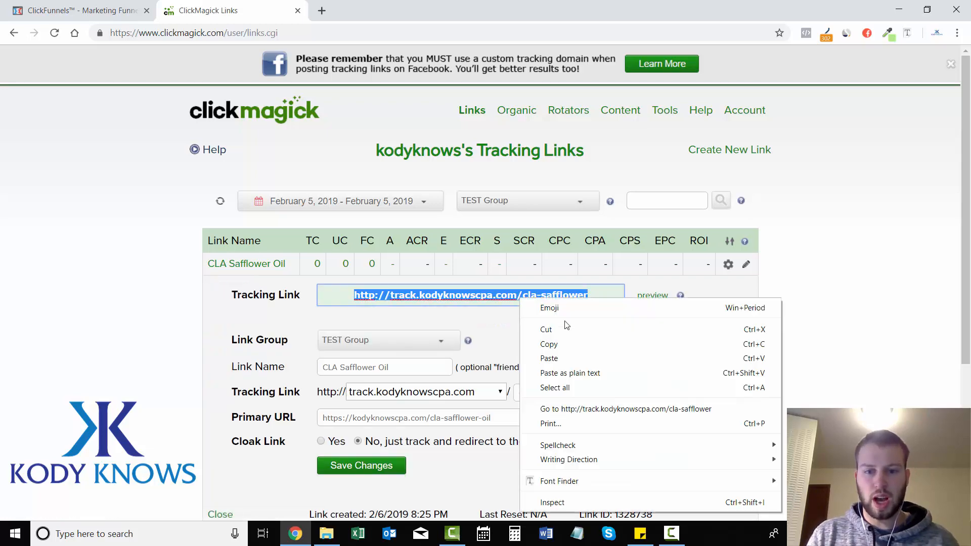
left_click(370, 10)
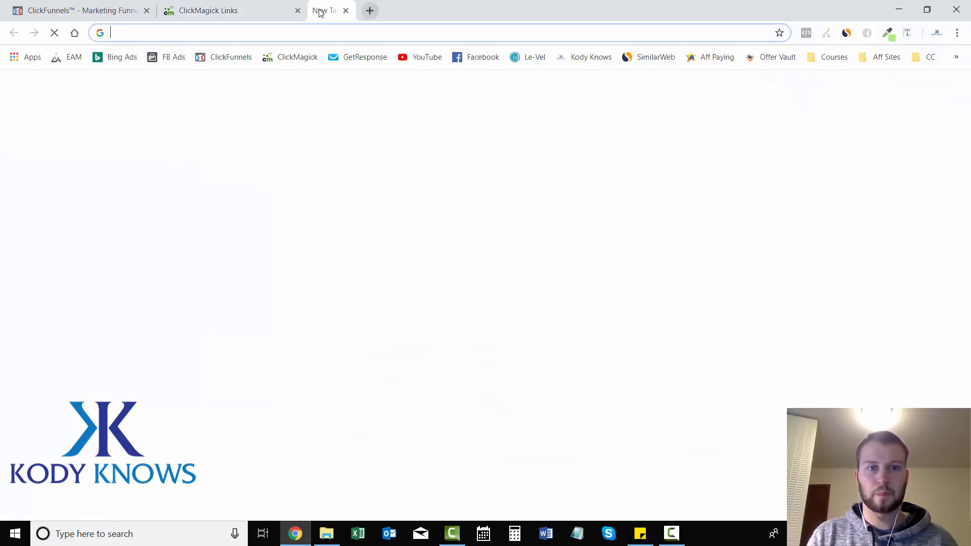
type("http://track.kodyknowscpa.com/cla-safflower")
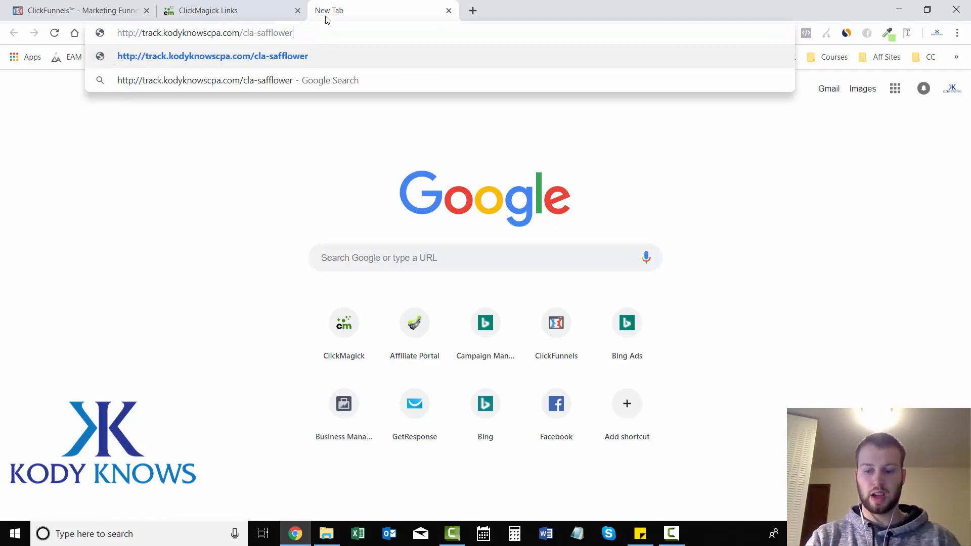
type("/1/2/")
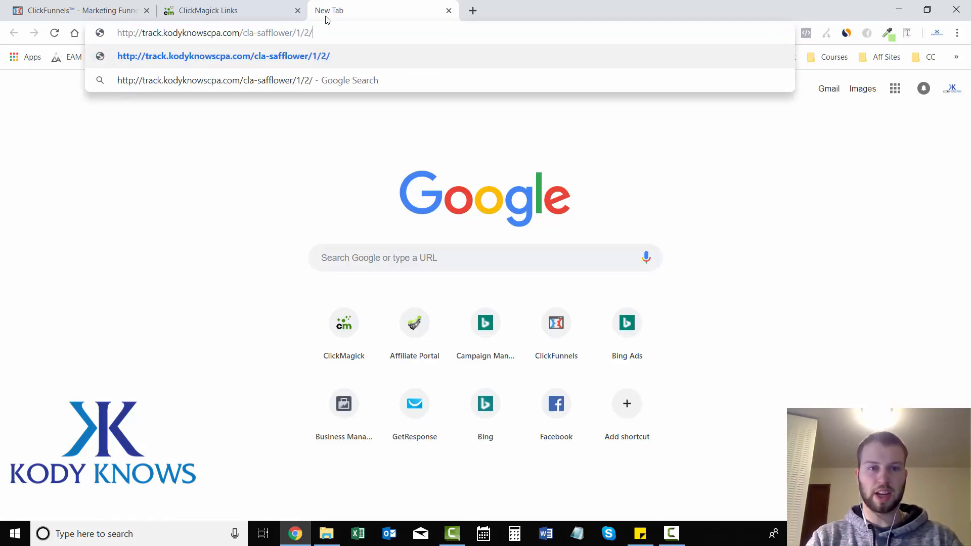
type("3/")
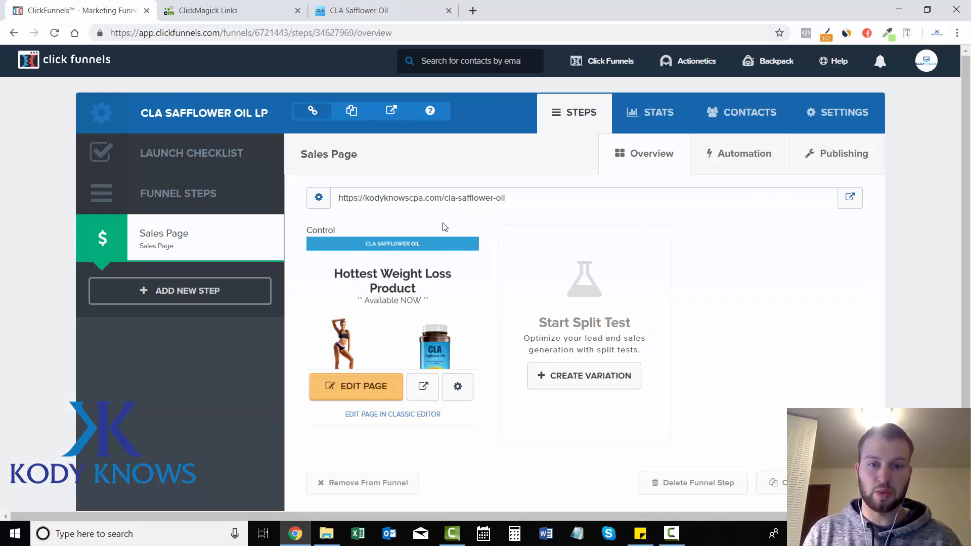
mouse_move(370, 302)
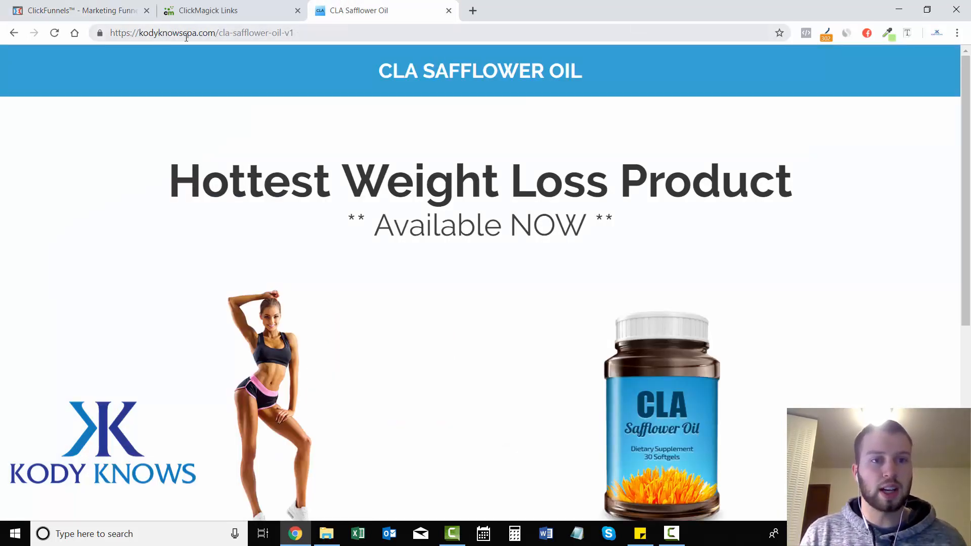
Check the landing URL kodyknowscpa.com/cla-safflower-oil-v1 and return to the ClickMagick Links tab
left_click(186, 32)
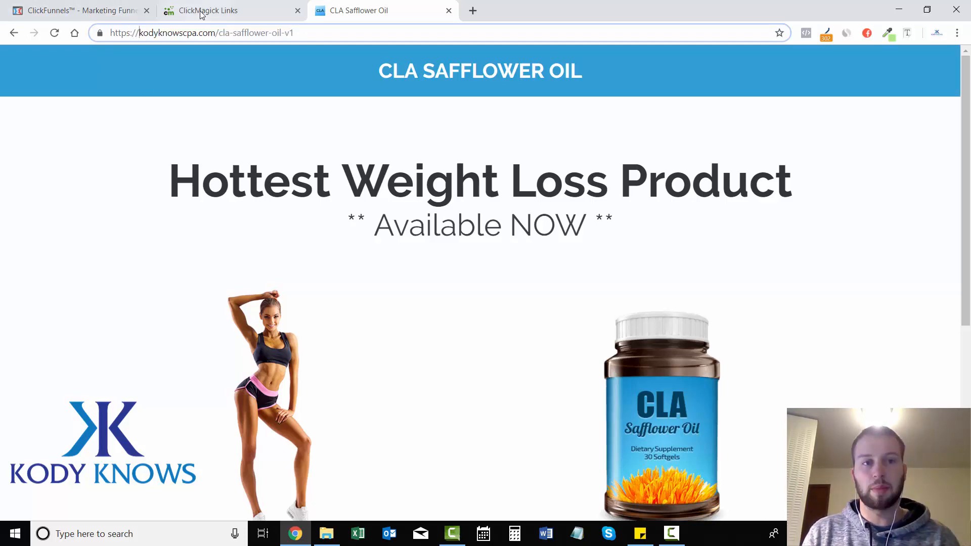
left_click(208, 11)
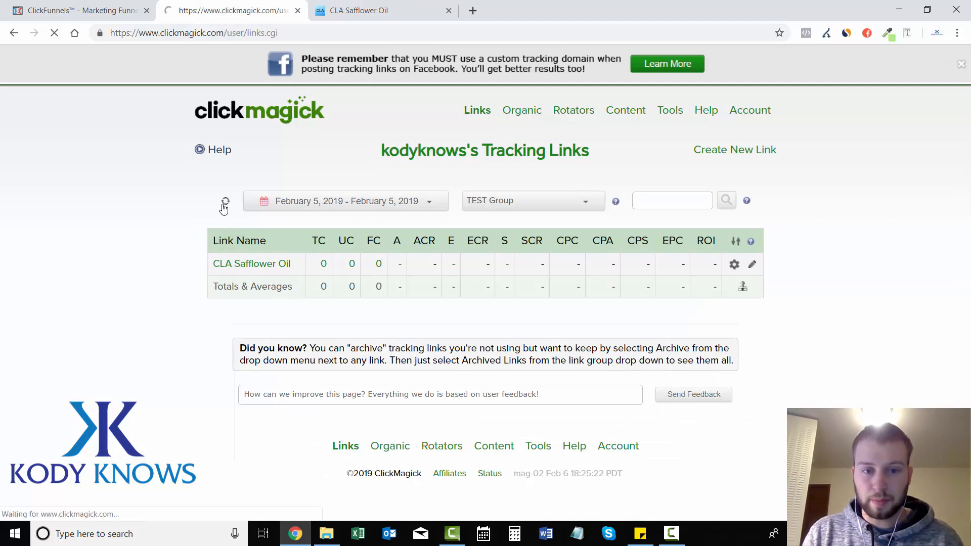
Switch the stats date range to Today
left_click(345, 200)
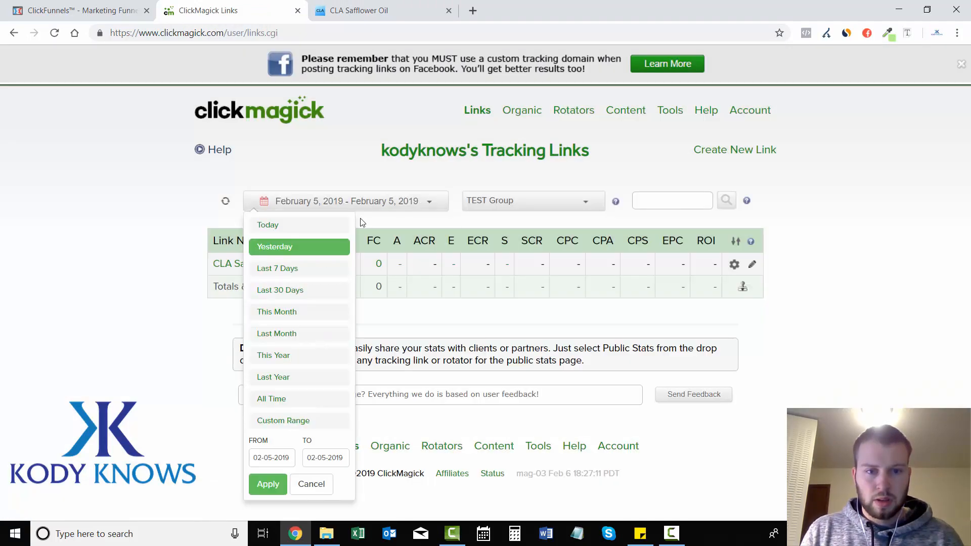
left_click(267, 225)
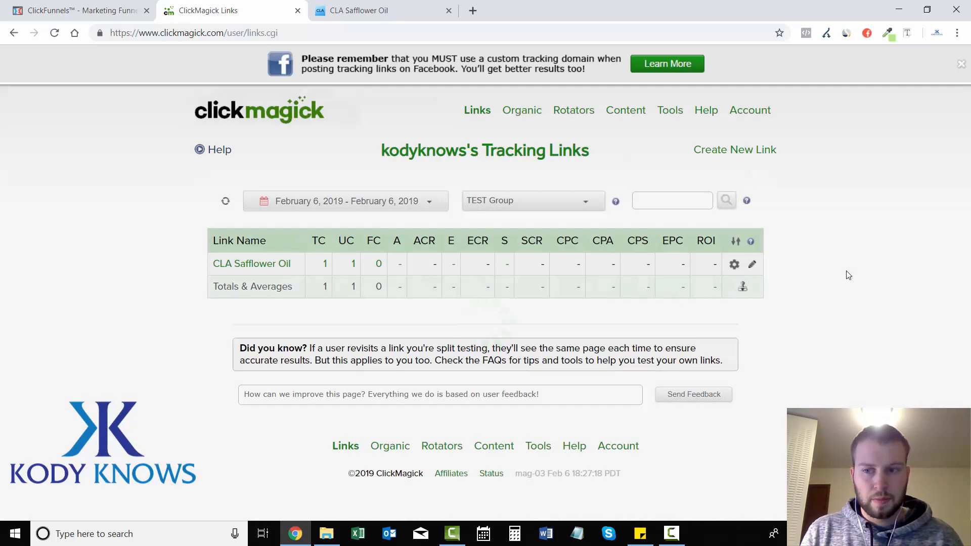
left_click(345, 200)
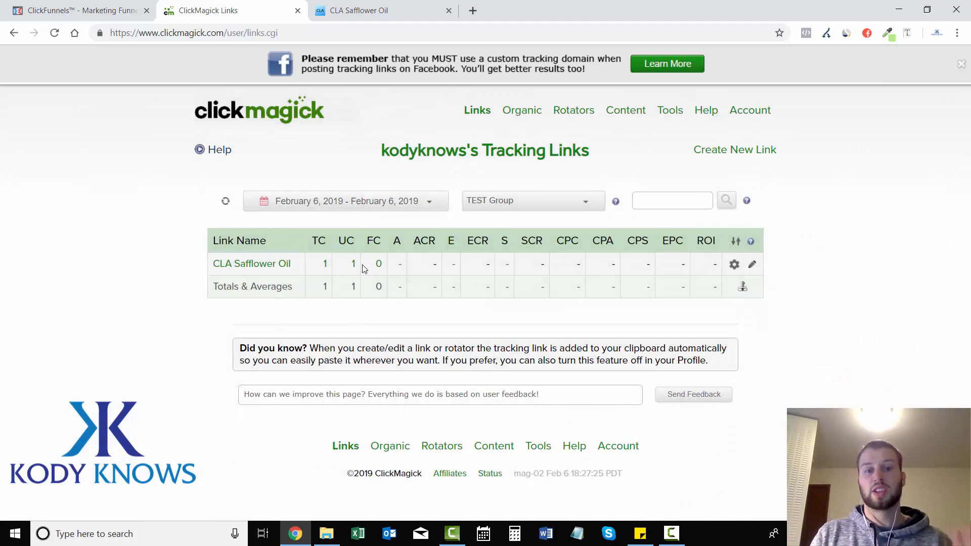
Open the CLA Safflower Oil click log and reveal the recorded sub-ID values 1, 2 and 3
left_click(252, 263)
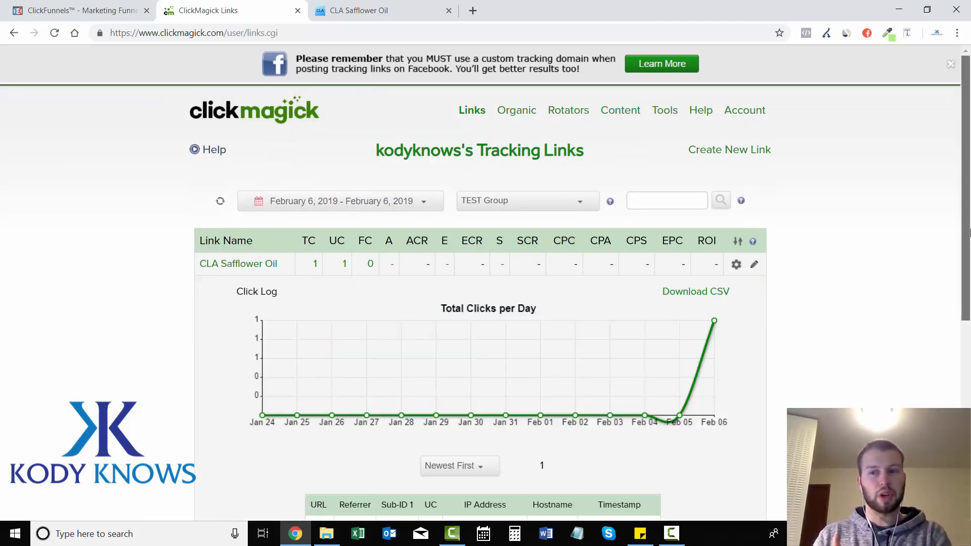
scroll("down", 3)
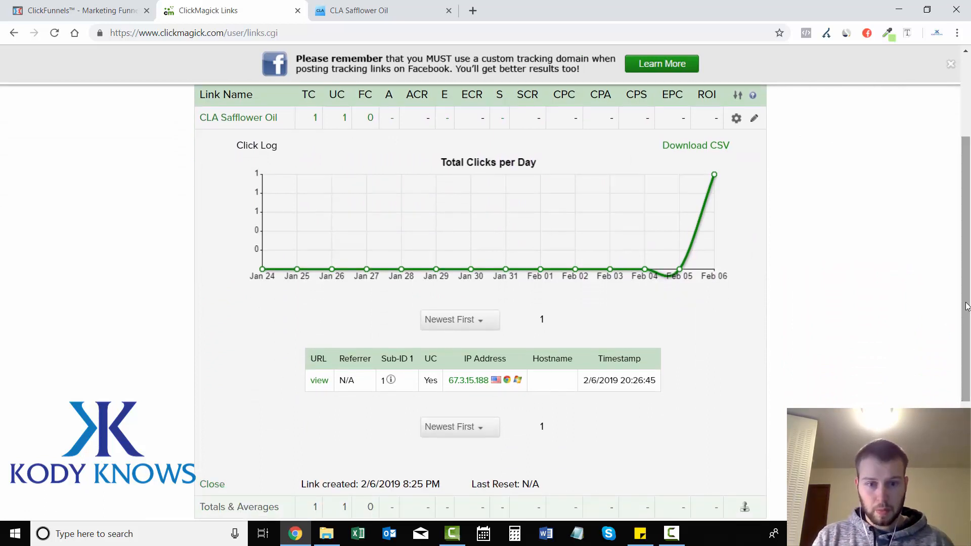
double_click(390, 358)
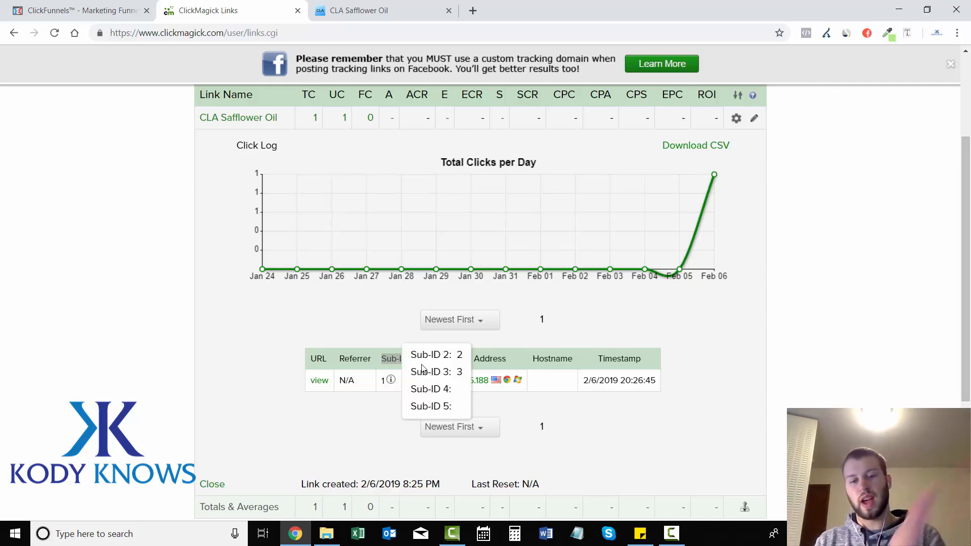
mouse_move(395, 384)
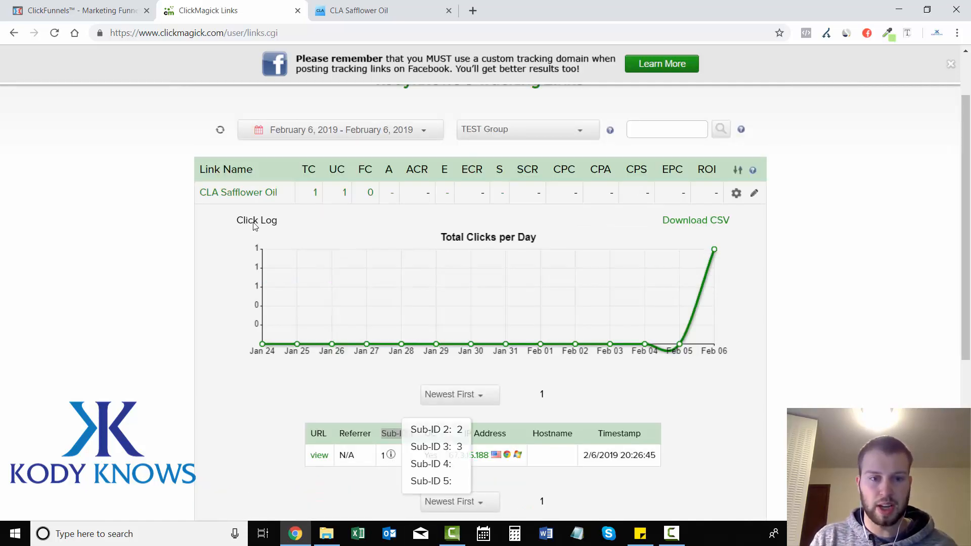
Clear the CLA Safflower Oil test clicks via Tools > Testing so it shows zero clicks
left_click(246, 193)
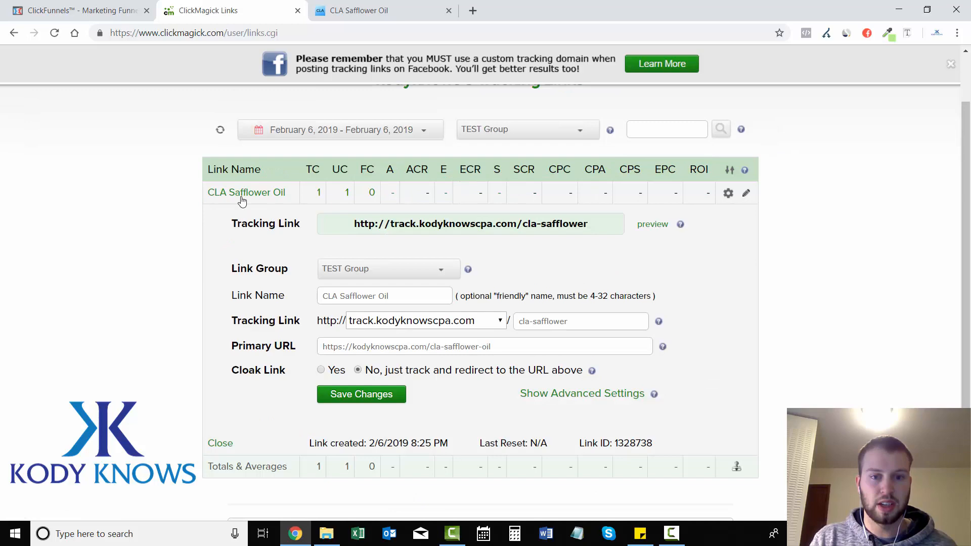
left_click(669, 110)
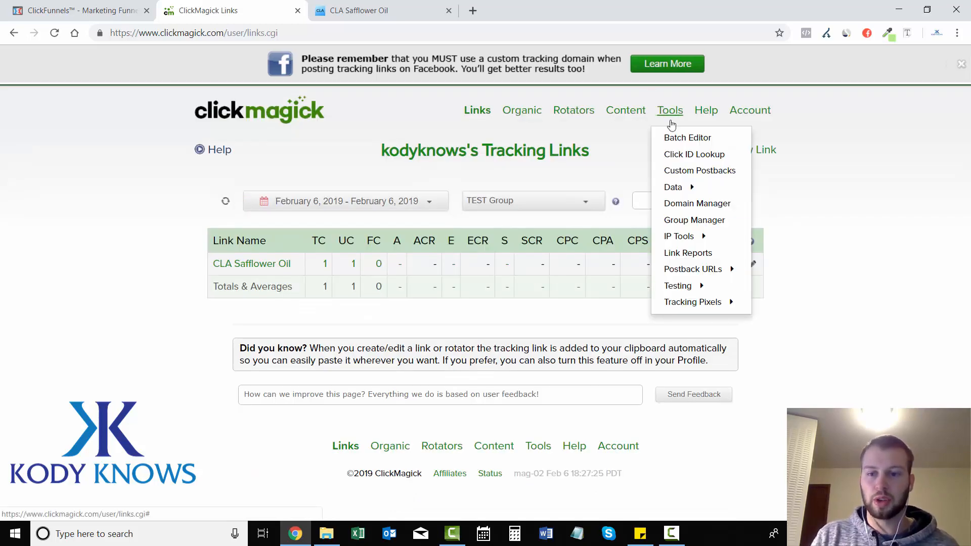
mouse_move(677, 285)
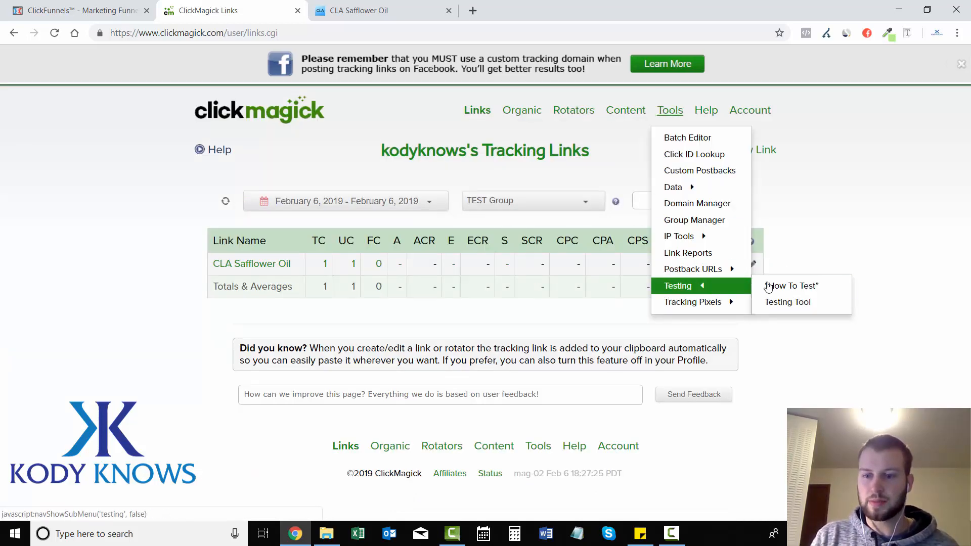
left_click(787, 302)
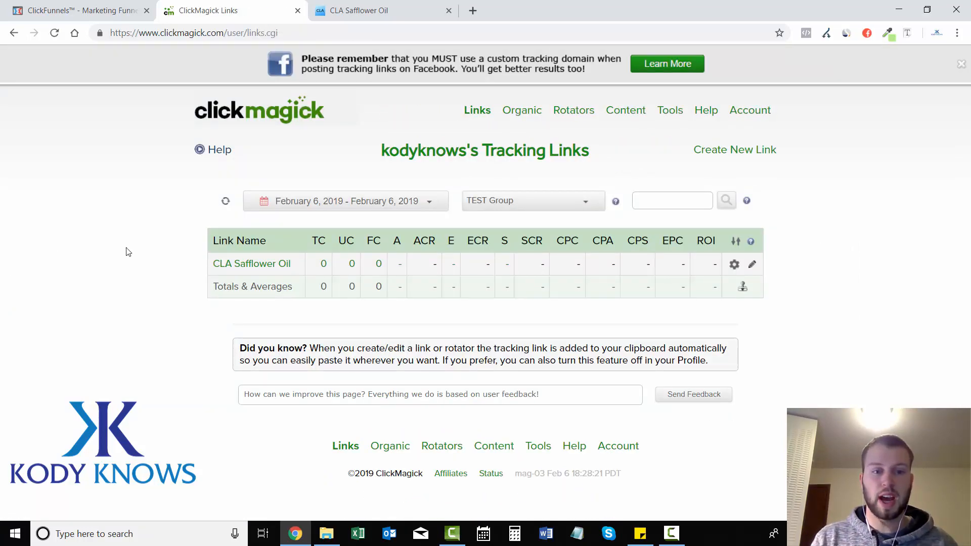
Append ?s1=[clickid] to the link's primary URL, save, and reopen it to verify
left_click(751, 264)
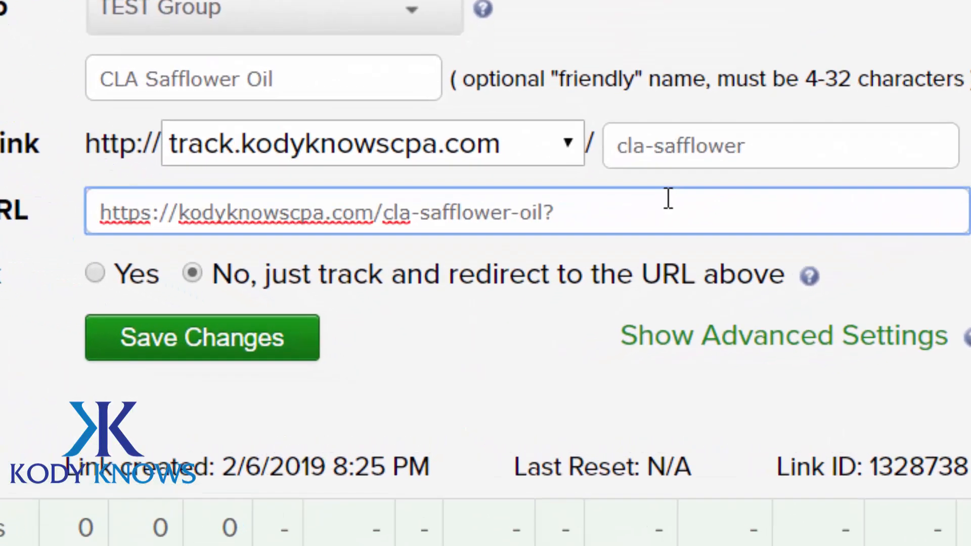
type("s1=")
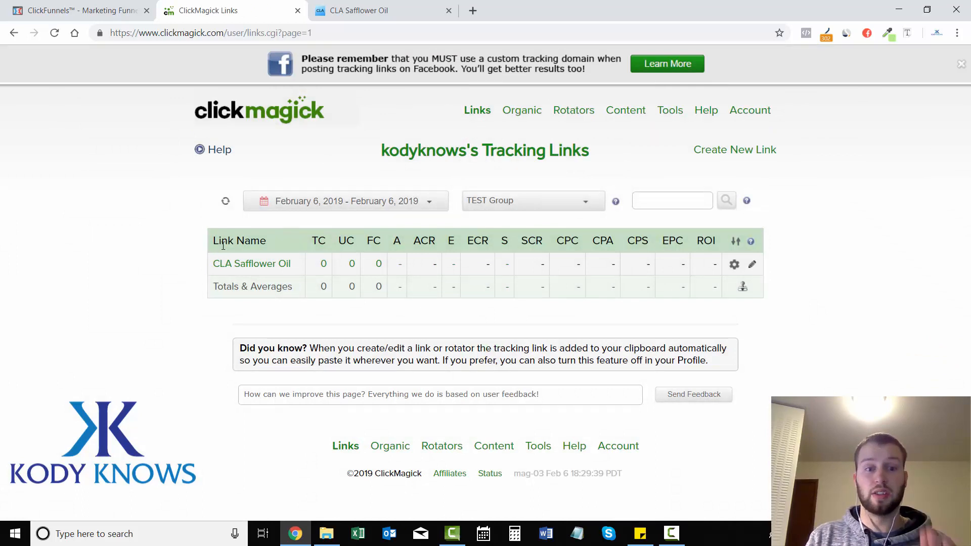
left_click(371, 10)
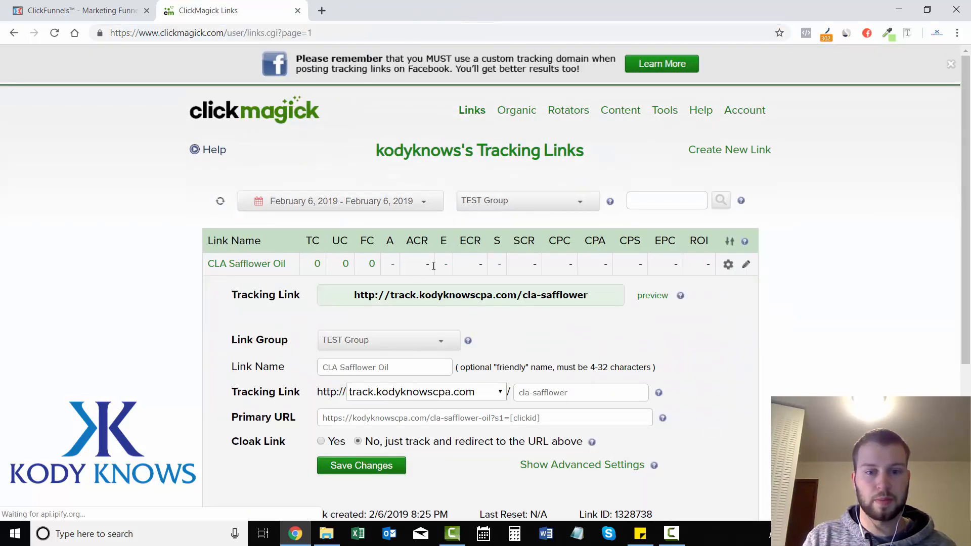
Copy the tracking link and load it in a new tab with sub-IDs 1/2/3/4/5 appended
triple_click(469, 295)
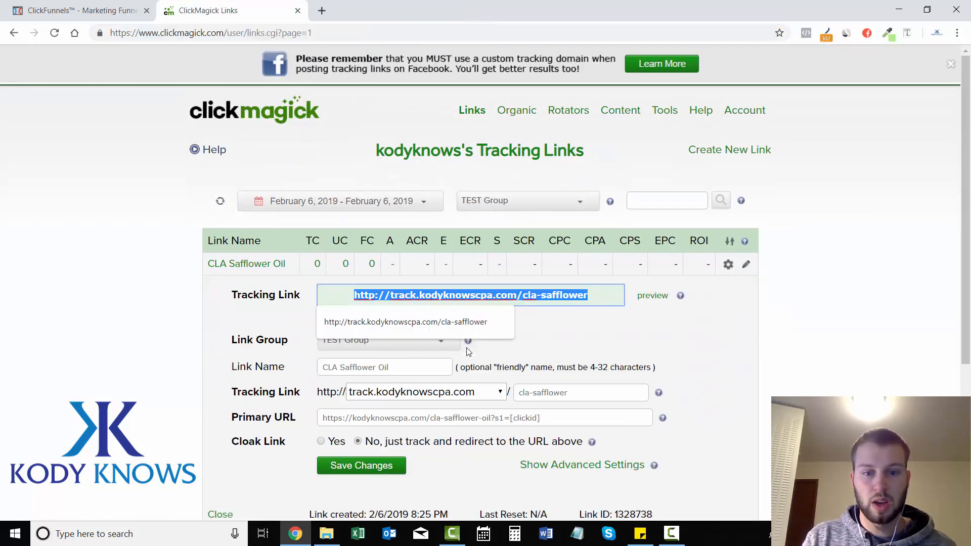
left_click(320, 10)
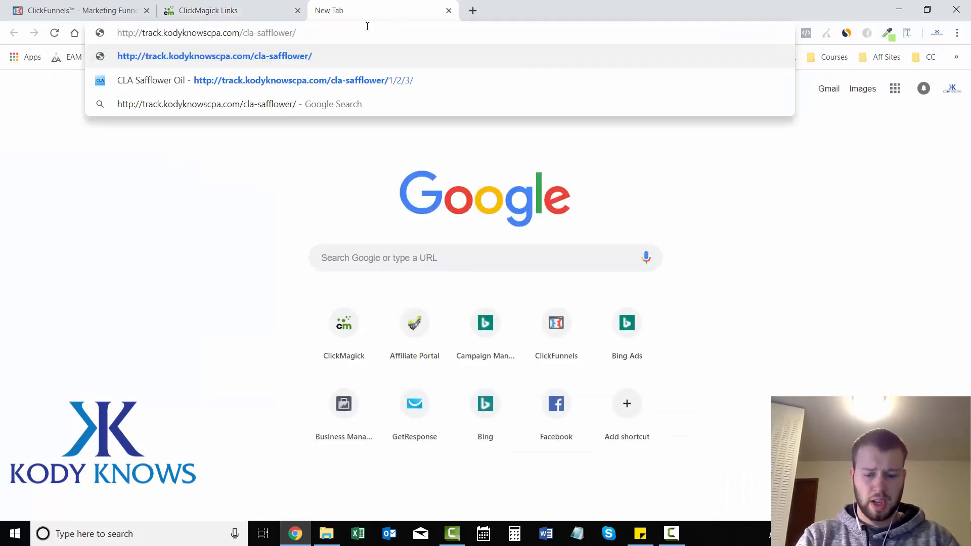
type("1/")
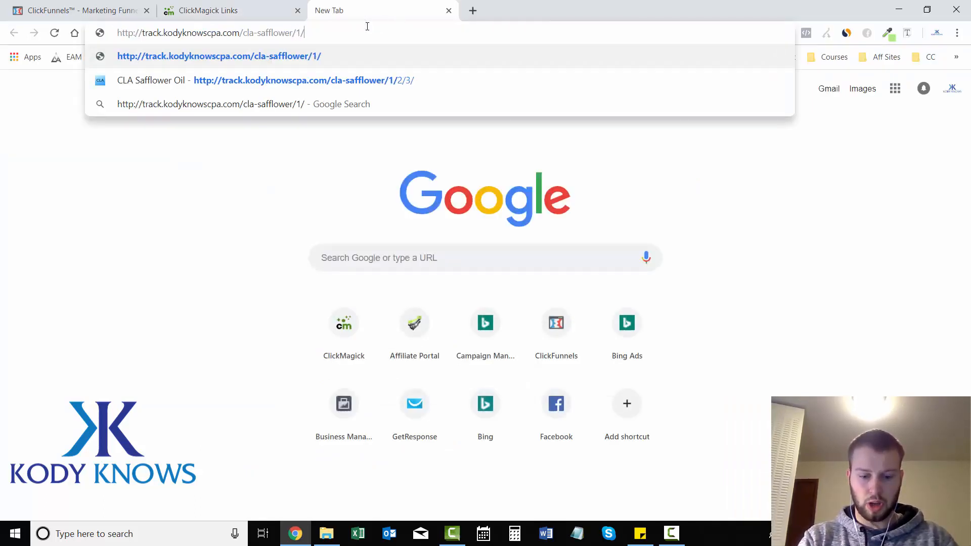
type("2/3/4/5")
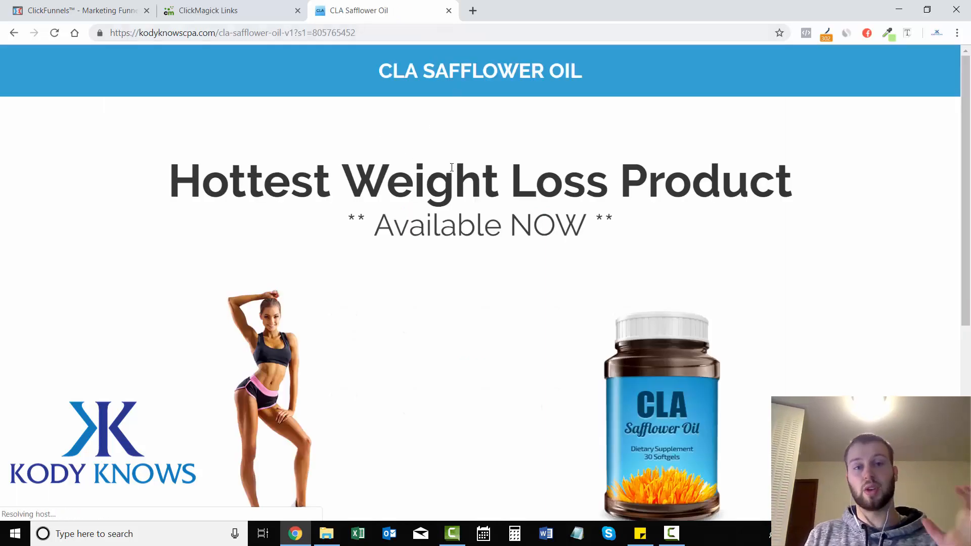
Highlight the s1 click ID 805765452 in the sales page address, then close that tab
left_click(217, 10)
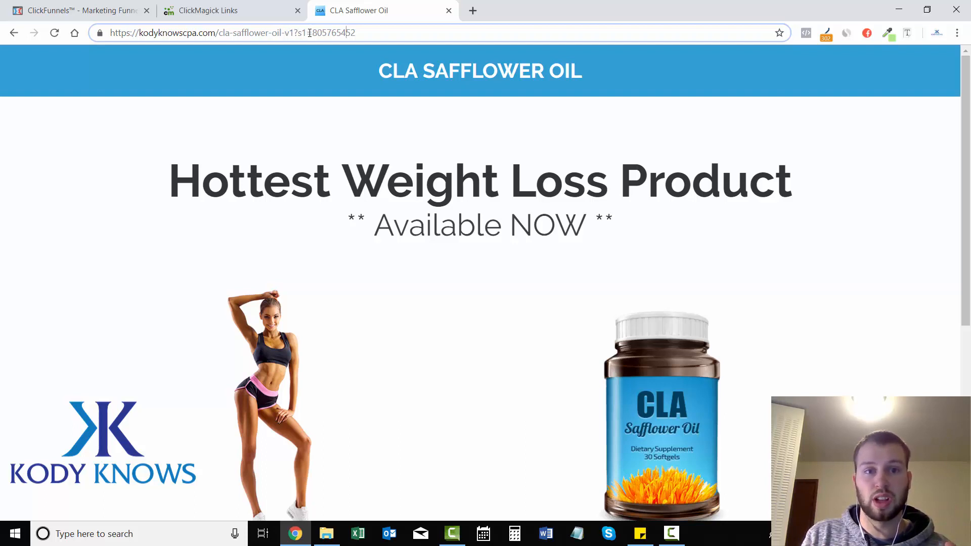
double_click(335, 32)
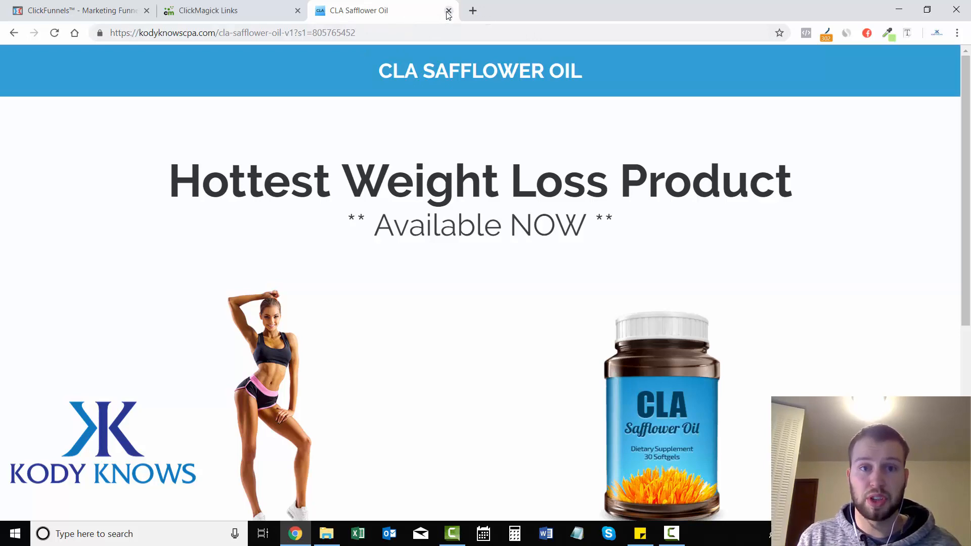
left_click(448, 10)
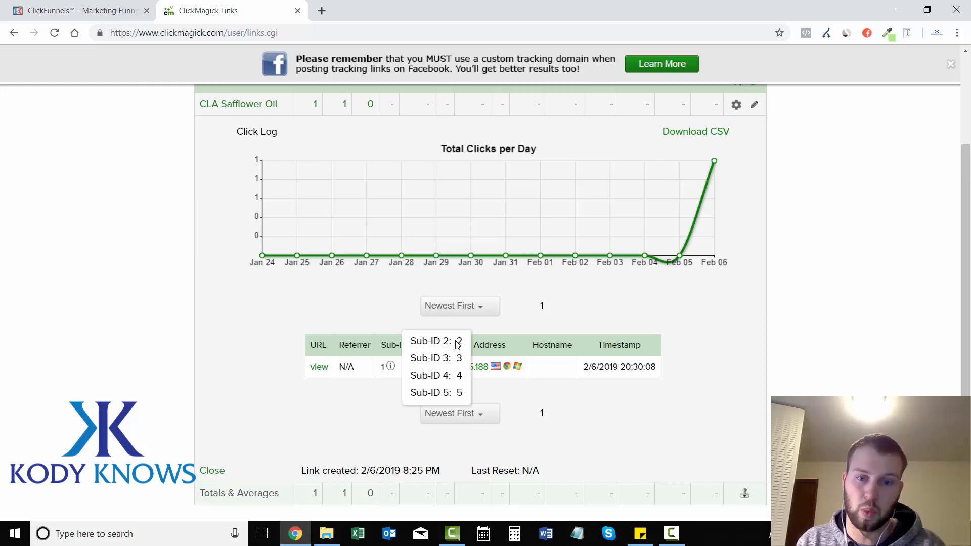
mouse_move(754, 353)
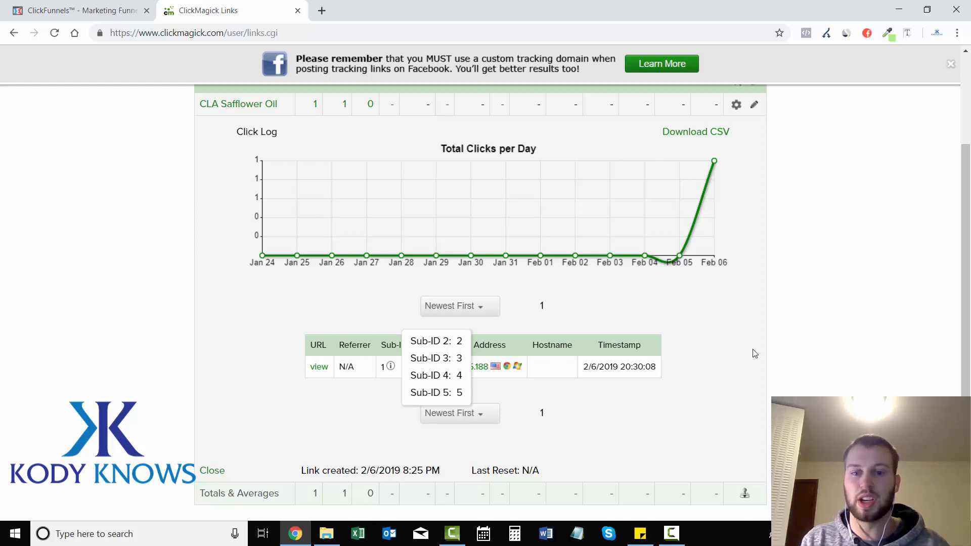
Close the CLA Safflower Oil click log to return to the tracking links list
left_click(211, 470)
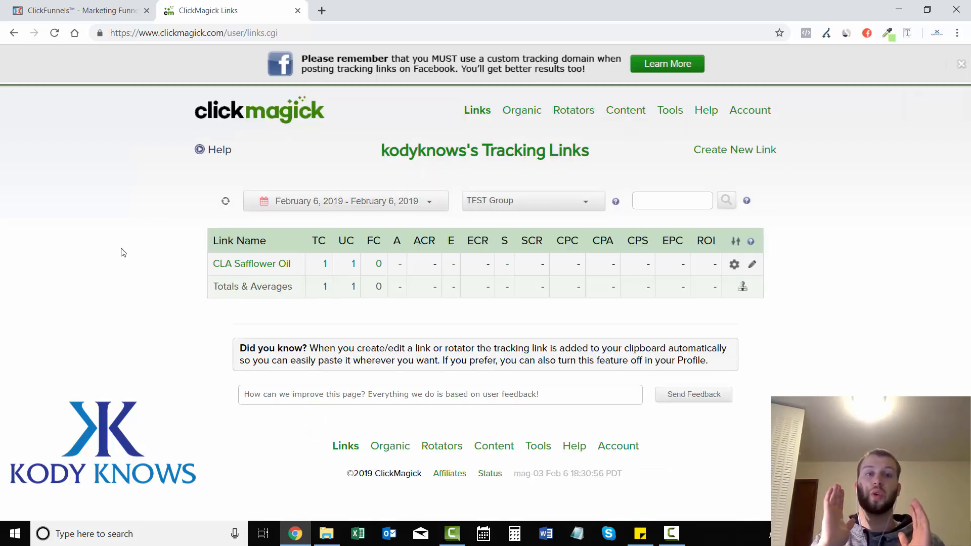